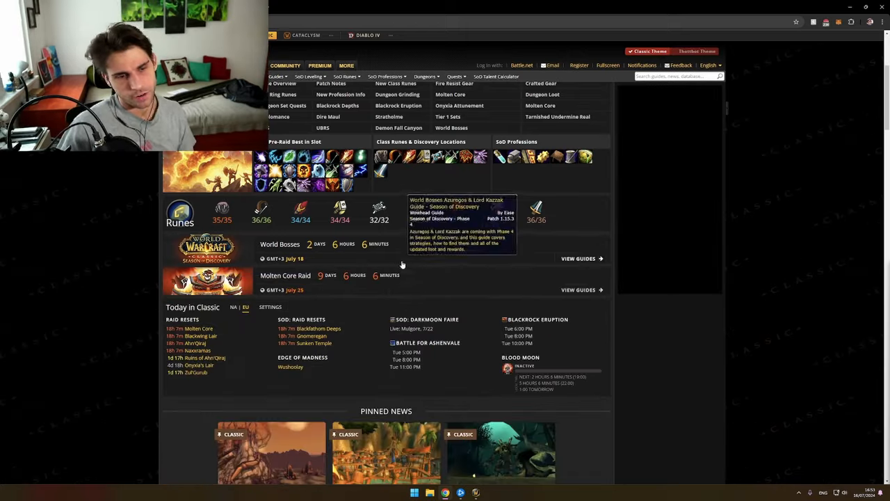
# Go to Wowhead's News section from the navigation menu to list recent articles.
pyautogui.click(368, 35)
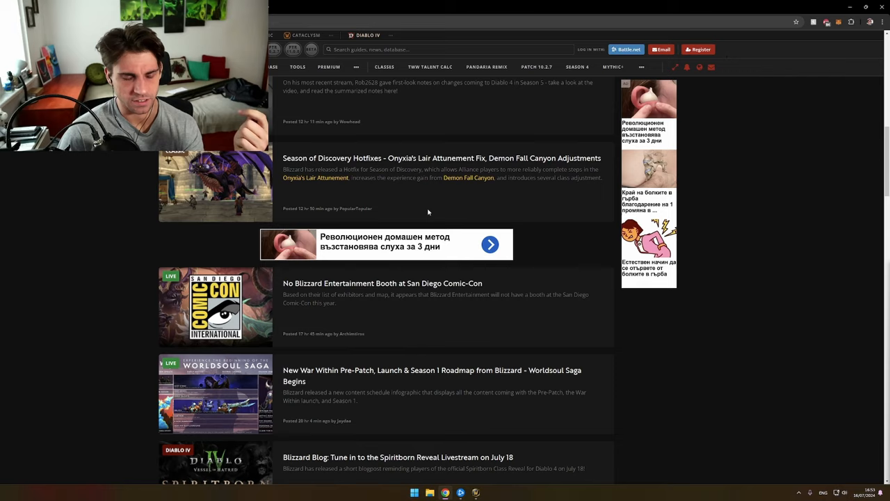
pyautogui.scroll(-3)
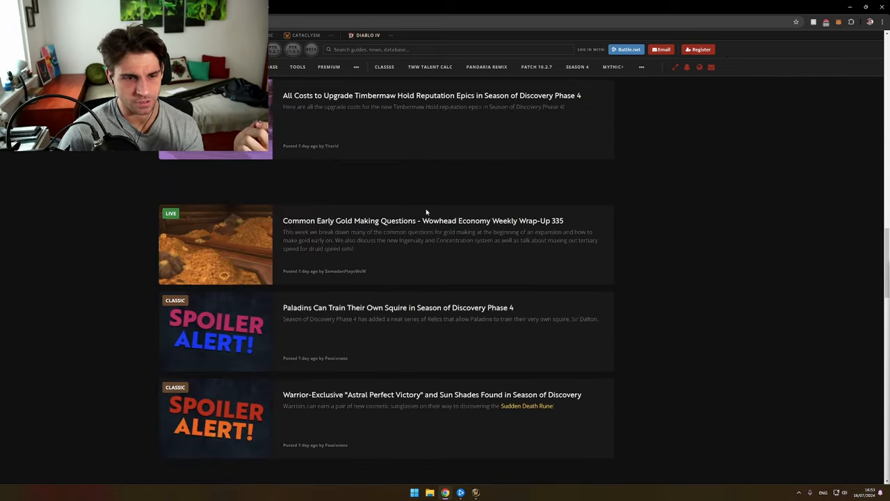
pyautogui.scroll(-3)
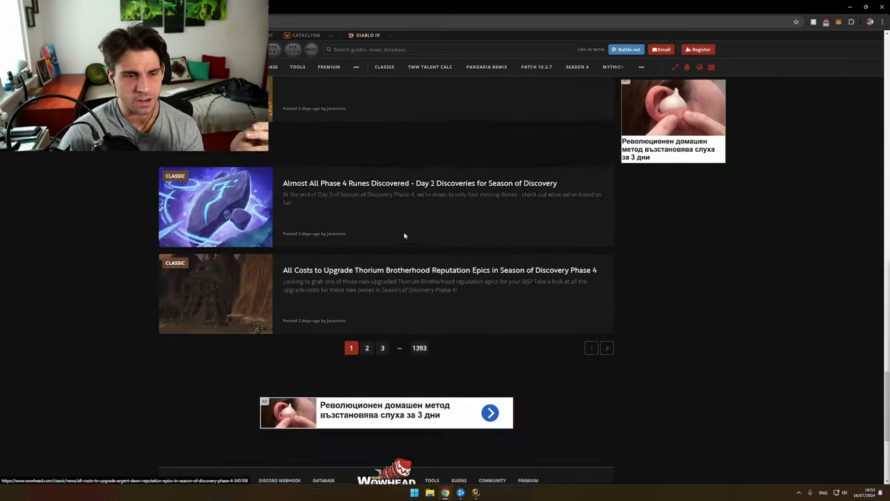
pyautogui.scroll(3)
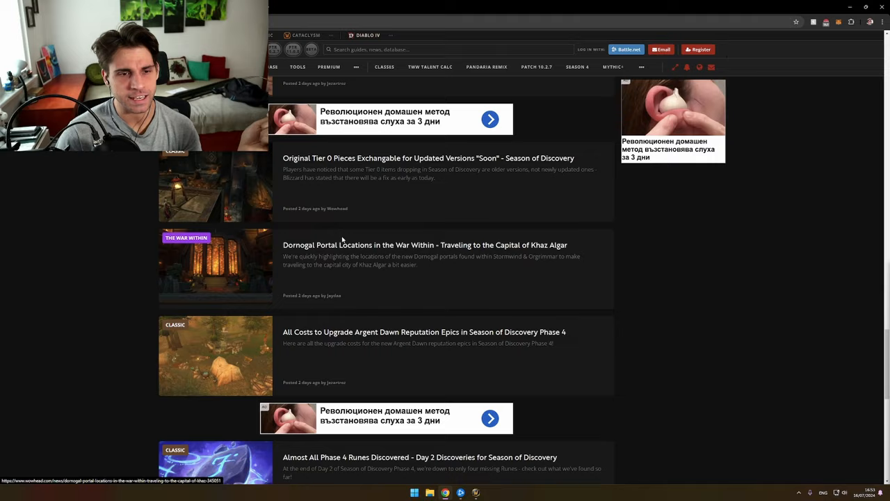
pyautogui.scroll(3)
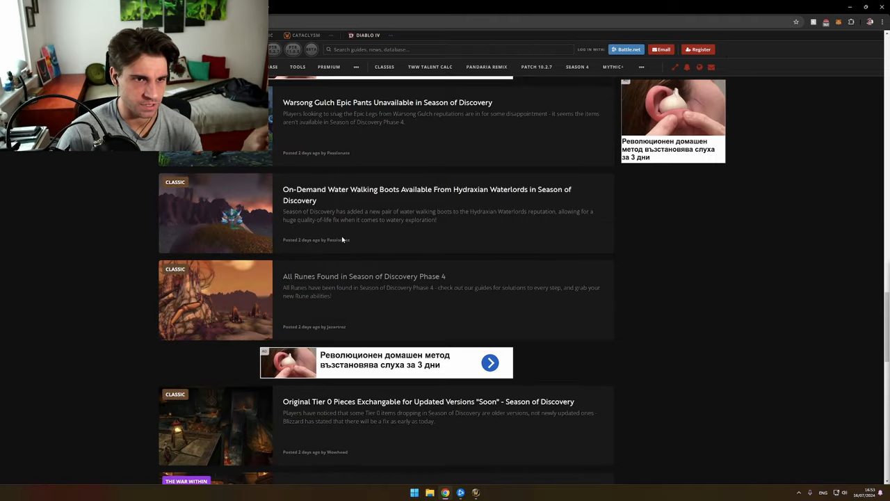
pyautogui.scroll(3)
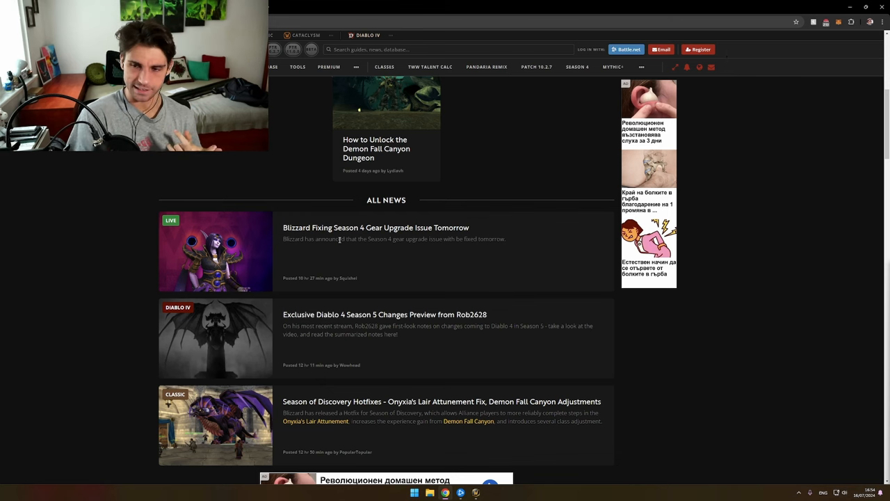
pyautogui.scroll(3)
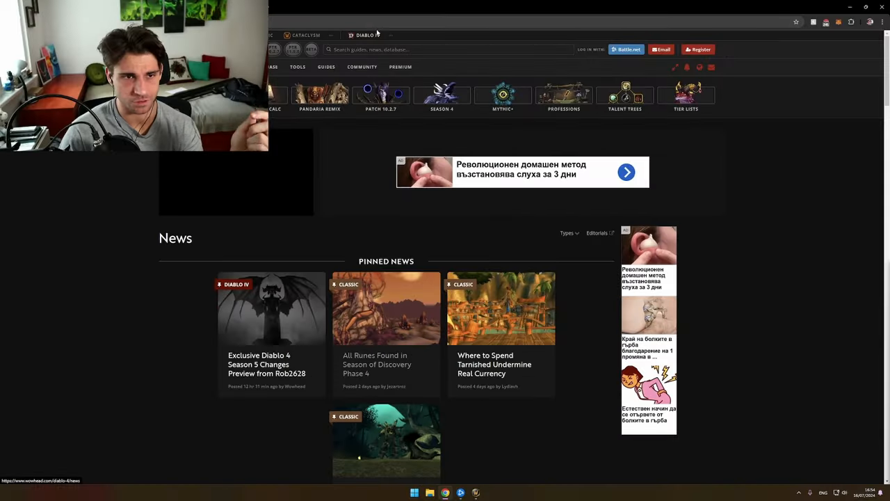
pyautogui.scroll(-3)
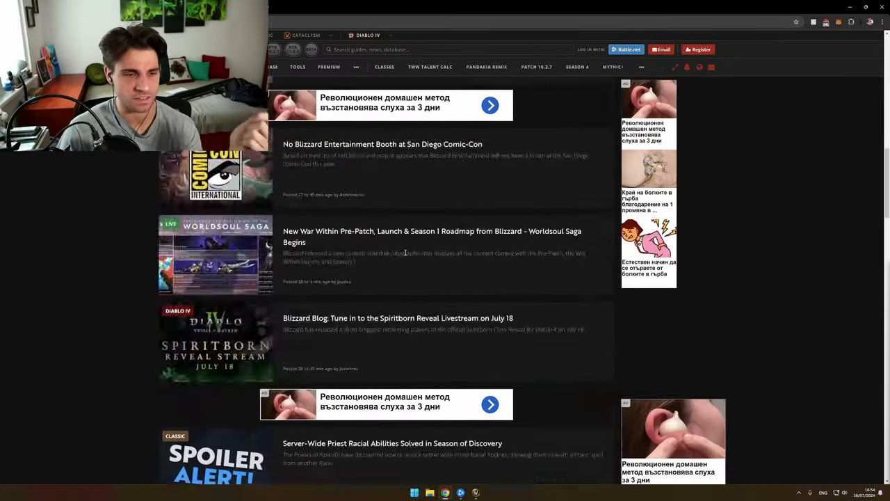
pyautogui.scroll(-3)
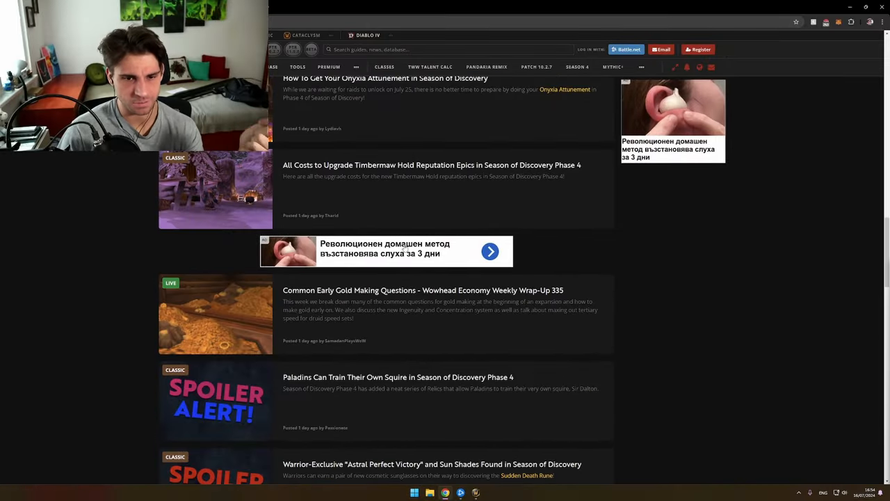